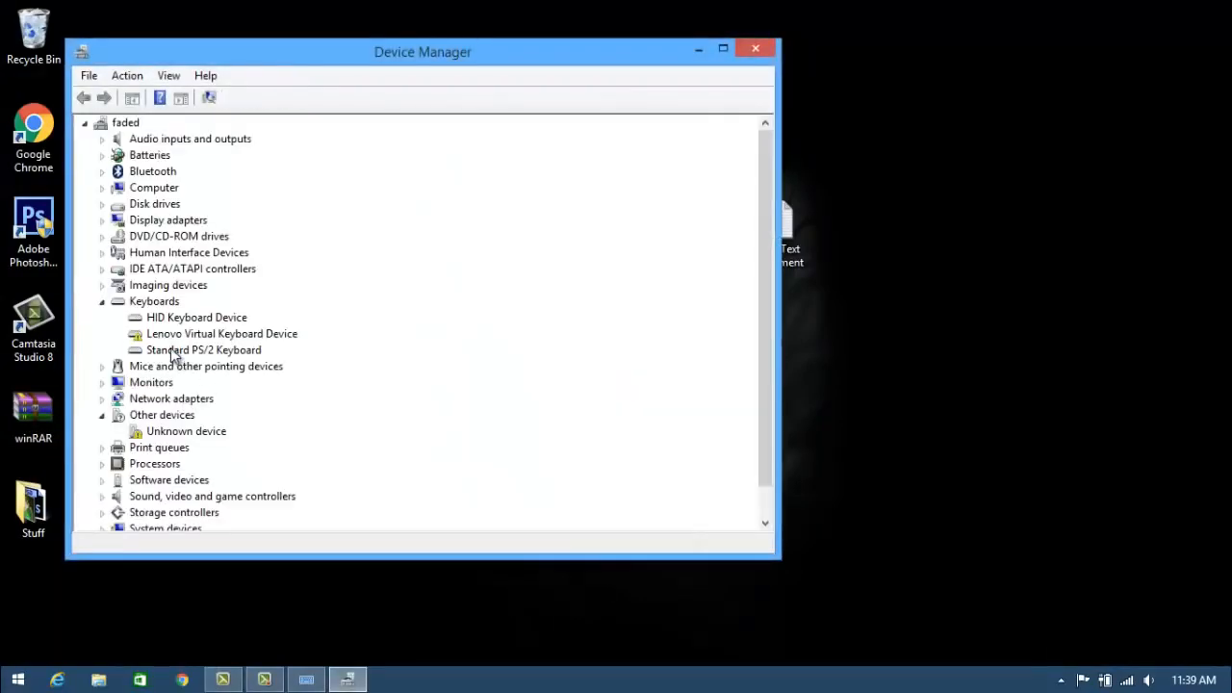
- Remove the Standard PS/2 Keyboard under Keyboards, confirming the uninstall and answering the restart prompt
right_click(193, 350)
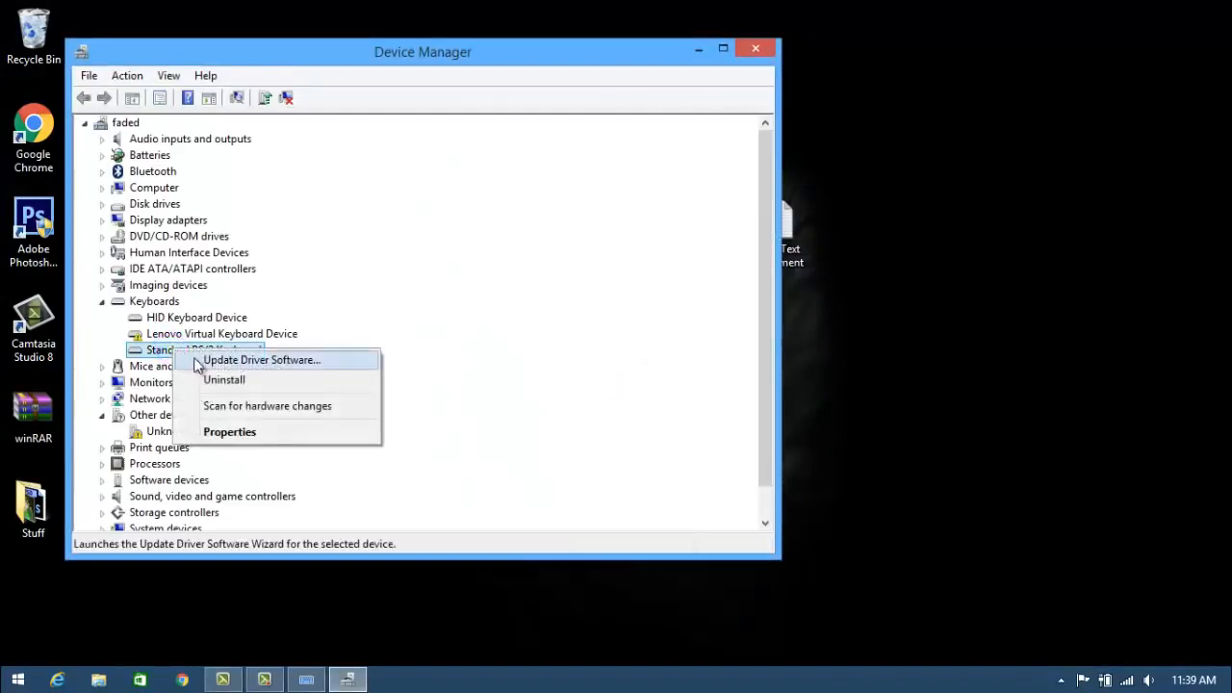
click(223, 379)
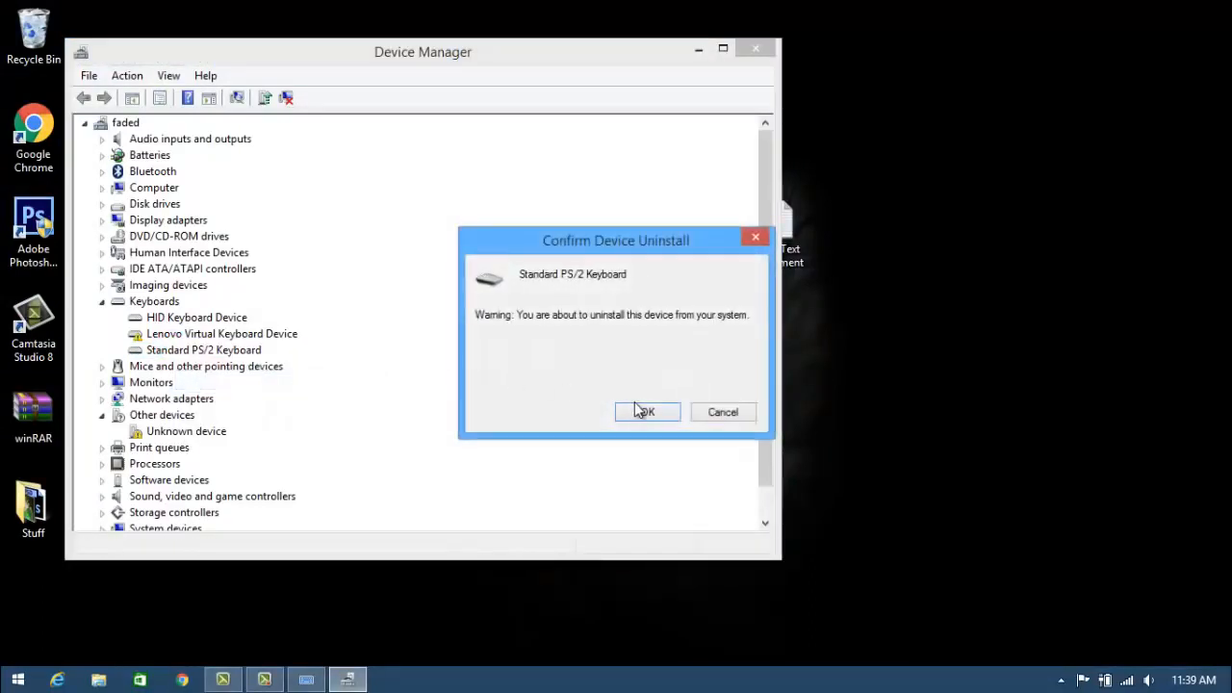
click(647, 412)
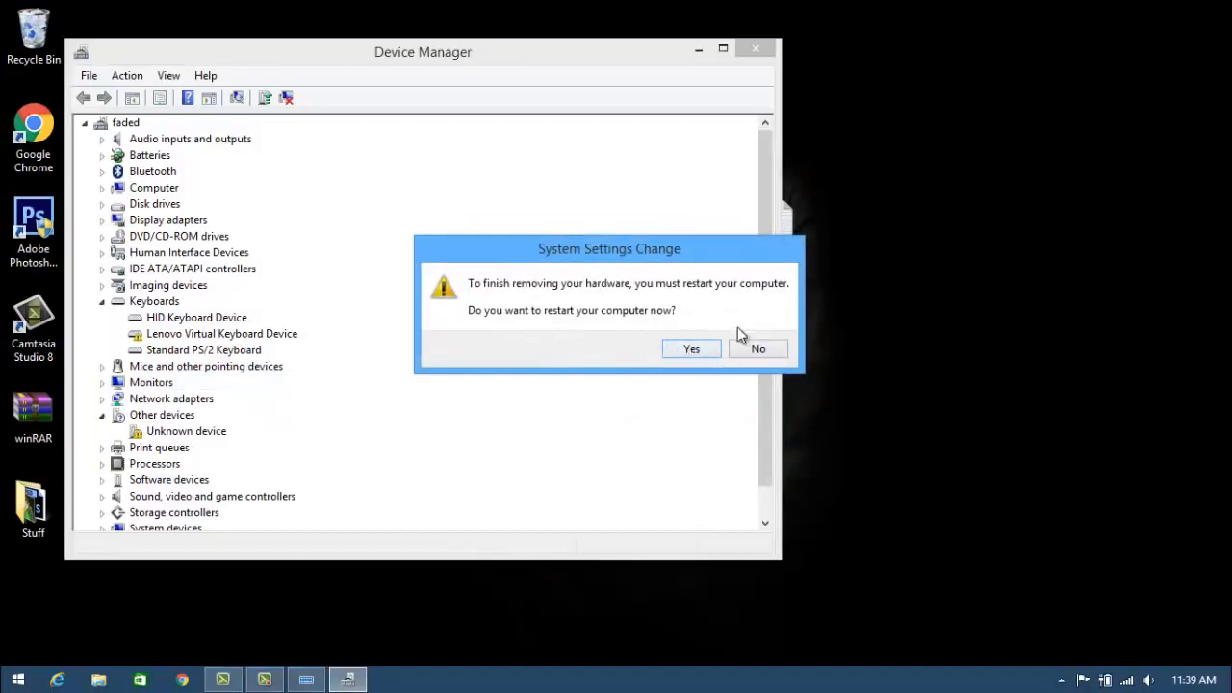
mouse_move(664, 312)
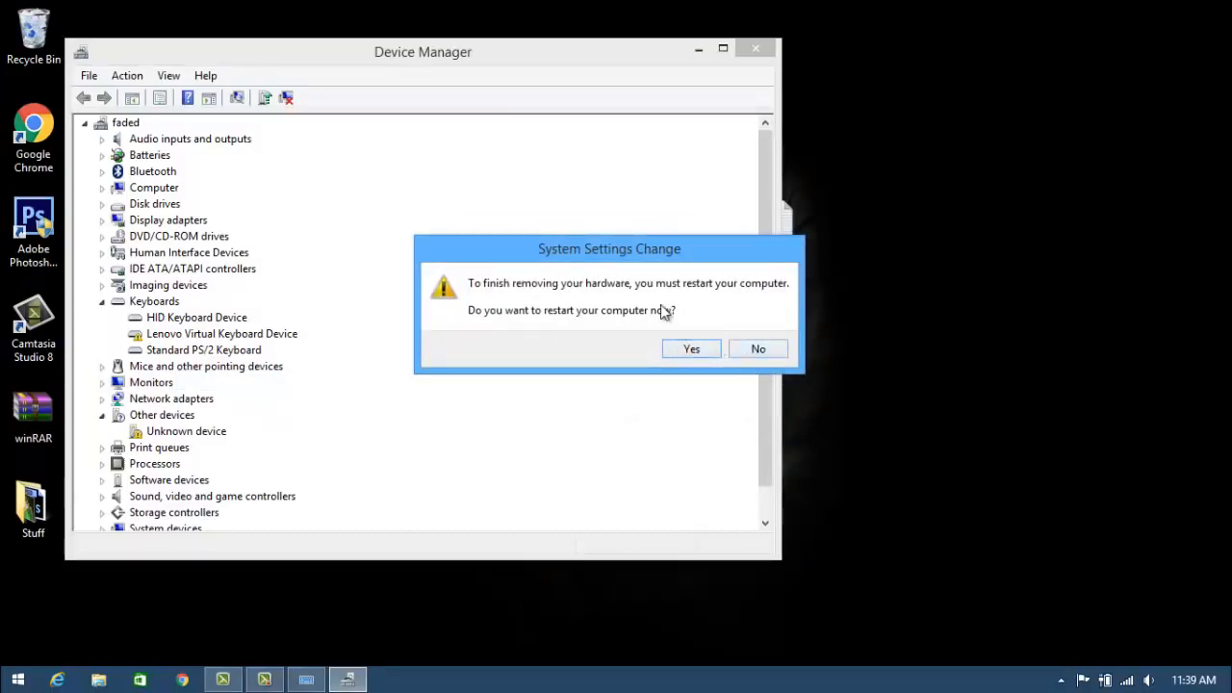
click(759, 349)
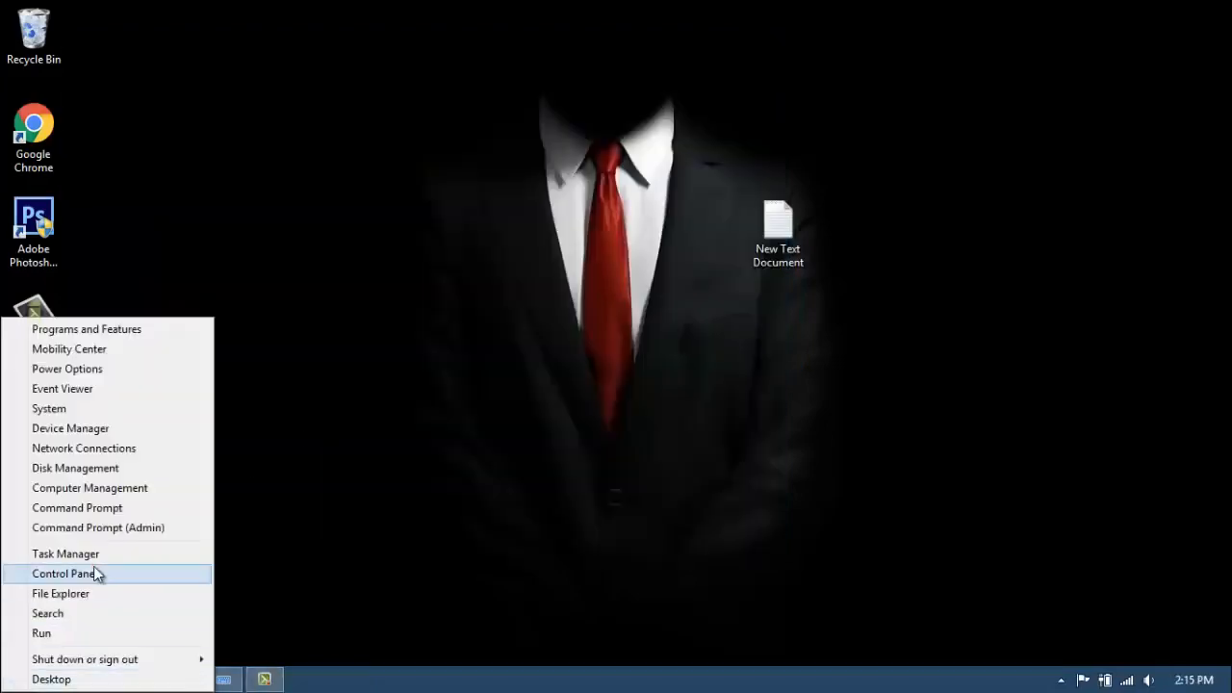
- Reach Set up Filter Keys through Control Panel > Ease of Access > Change how your keyboard works
click(61, 573)
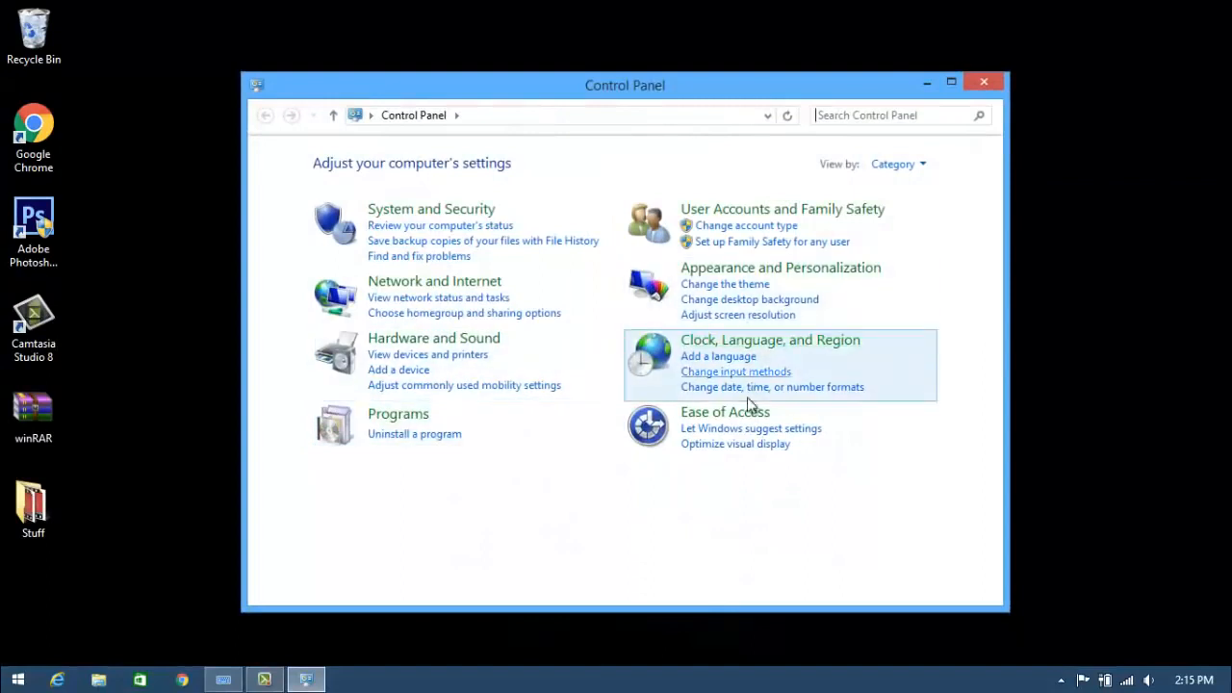
click(724, 412)
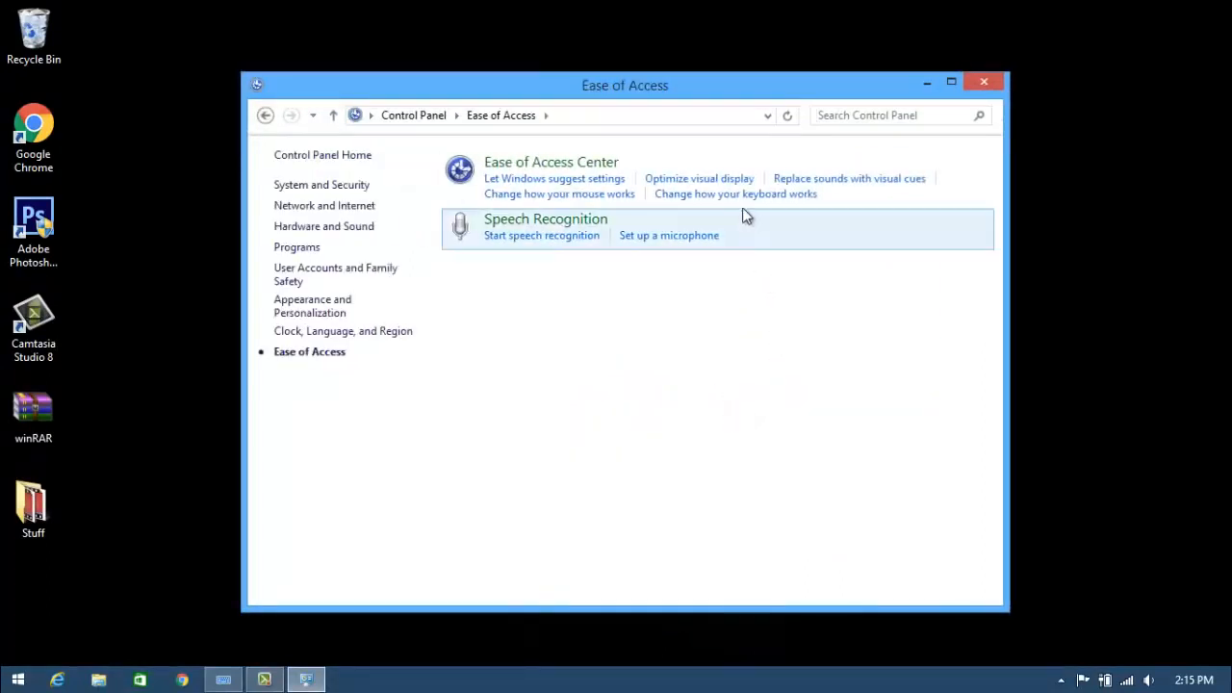
click(736, 192)
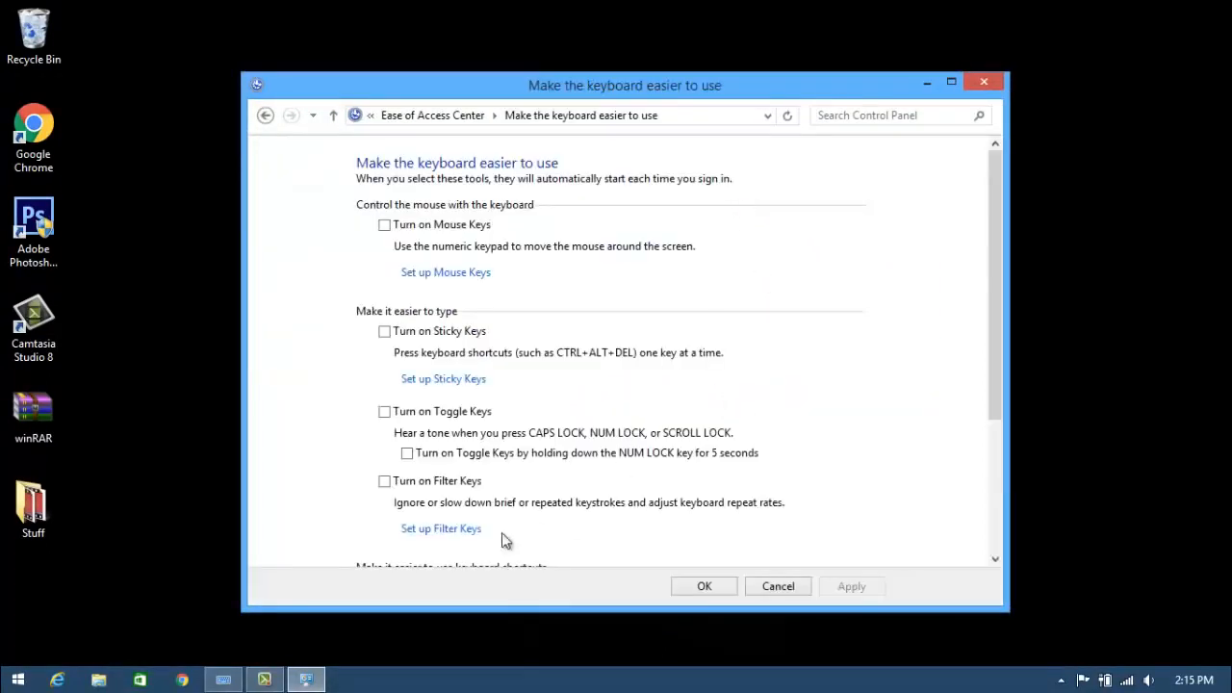
mouse_move(438, 532)
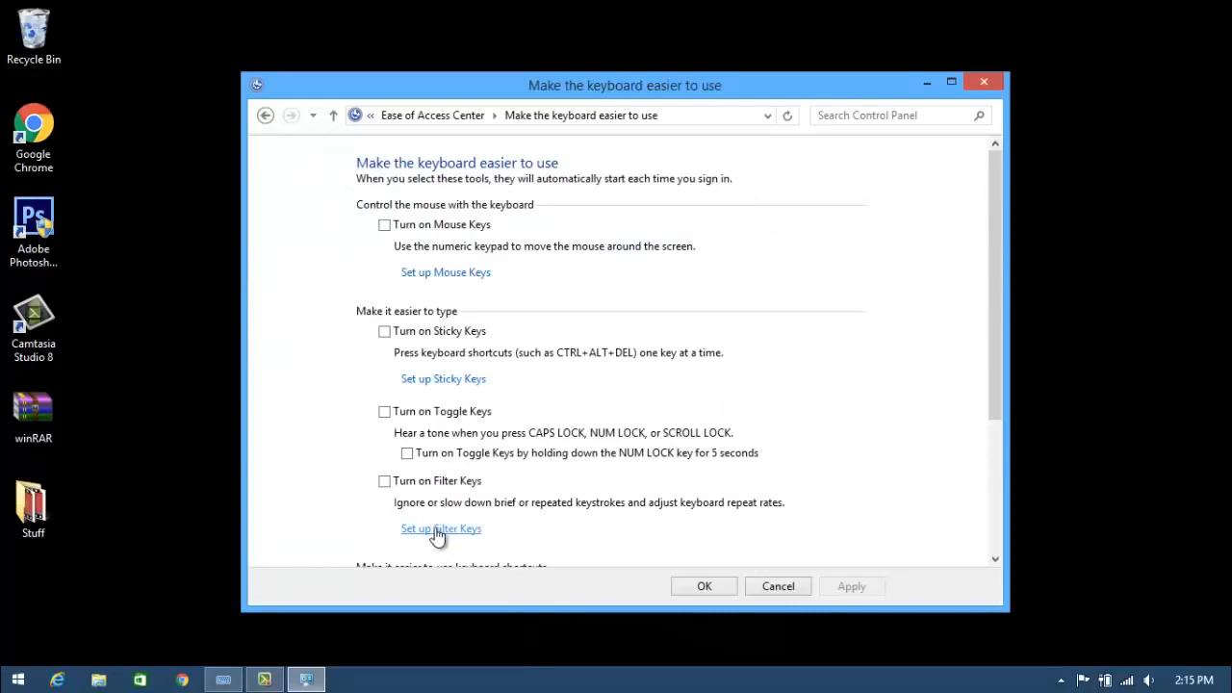
click(441, 528)
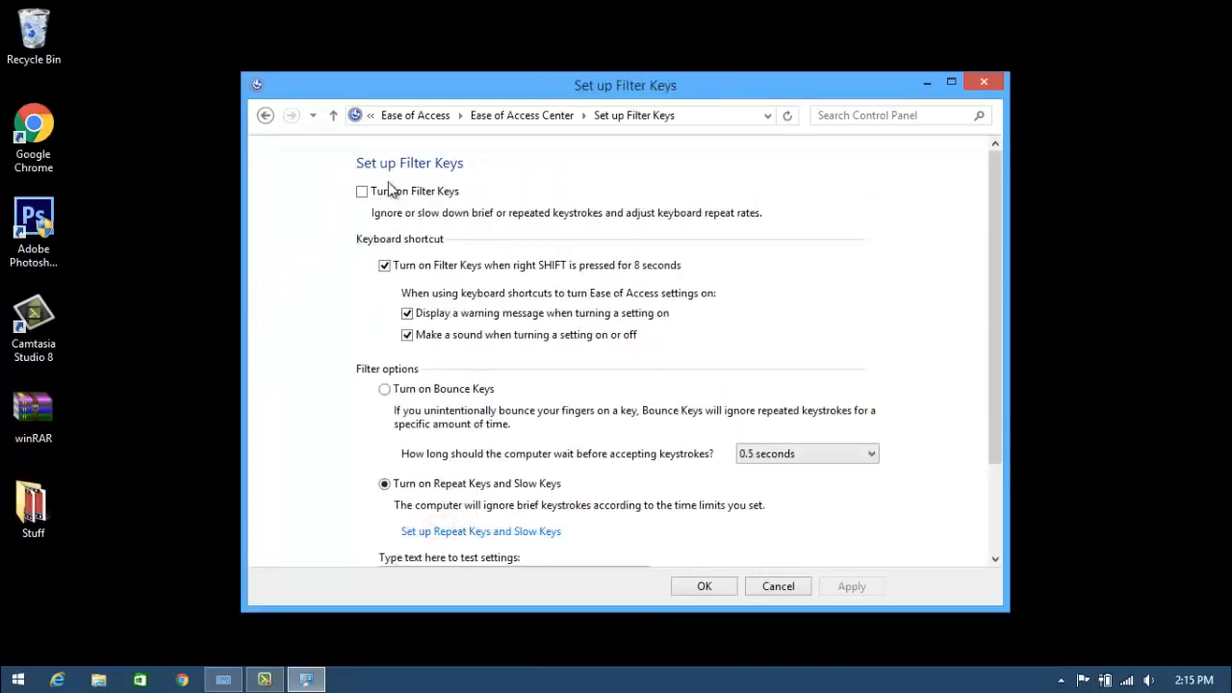
- Check Turn on Filter Keys, apply it and confirm with OK
click(362, 191)
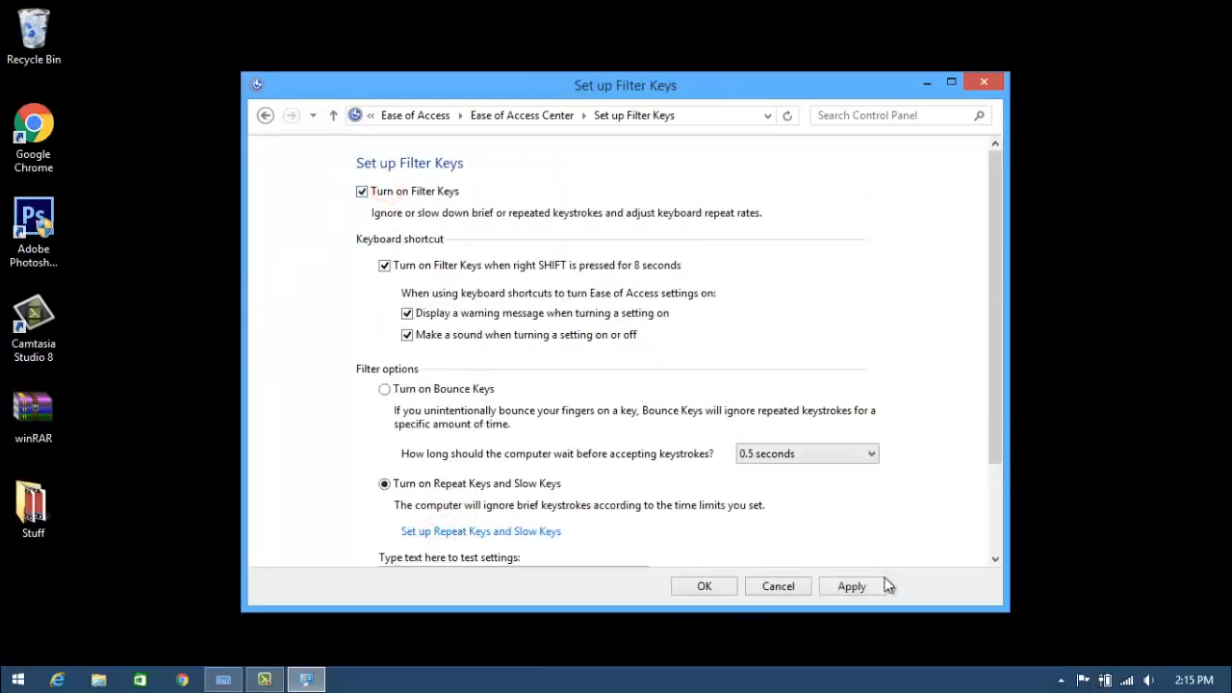
click(704, 585)
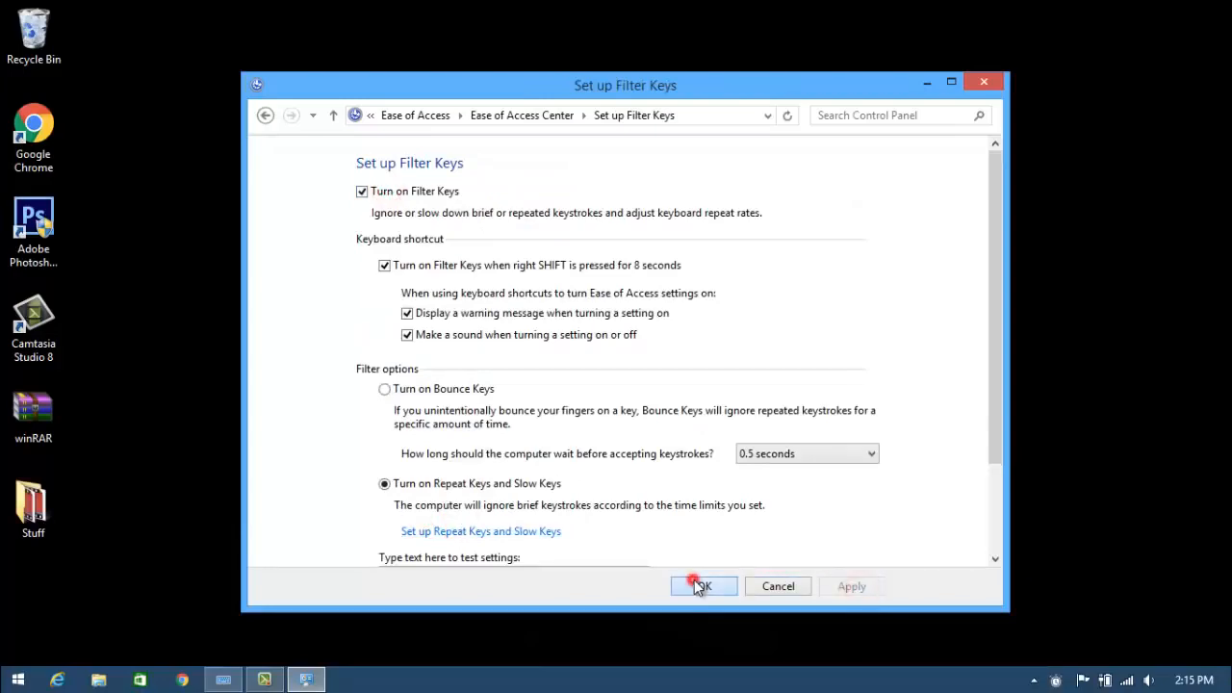
click(705, 585)
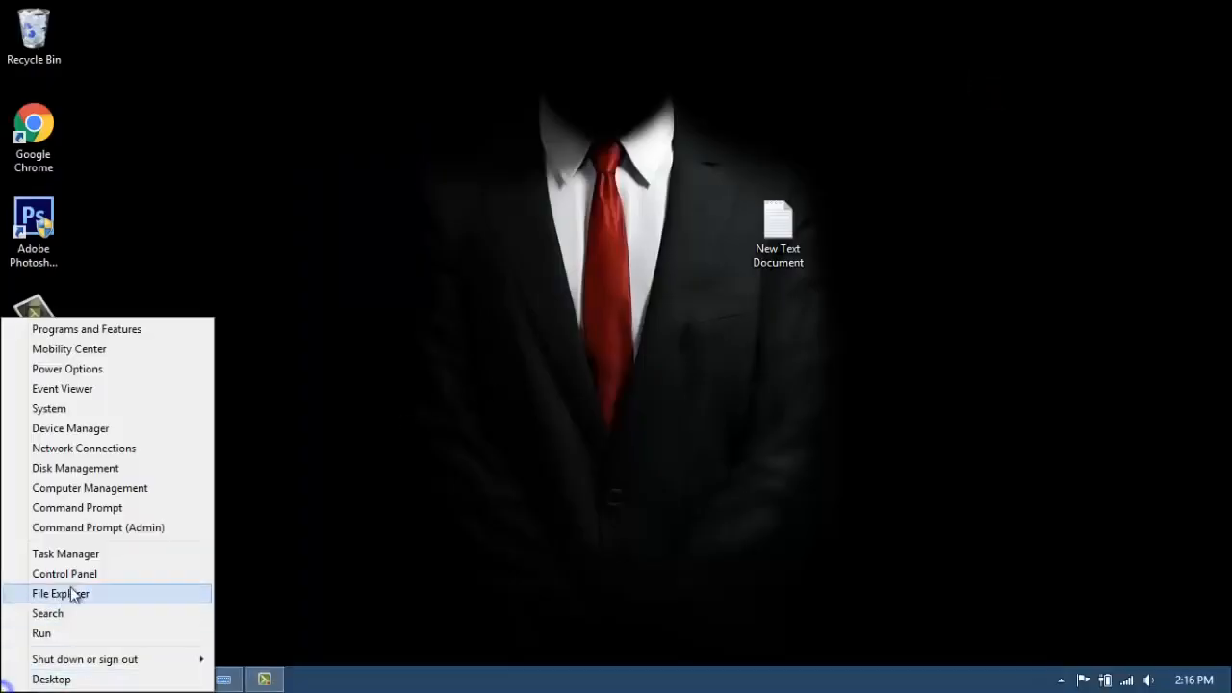
- Back in Set up Filter Keys, uncheck Turn on Filter Keys and save with OK
click(63, 573)
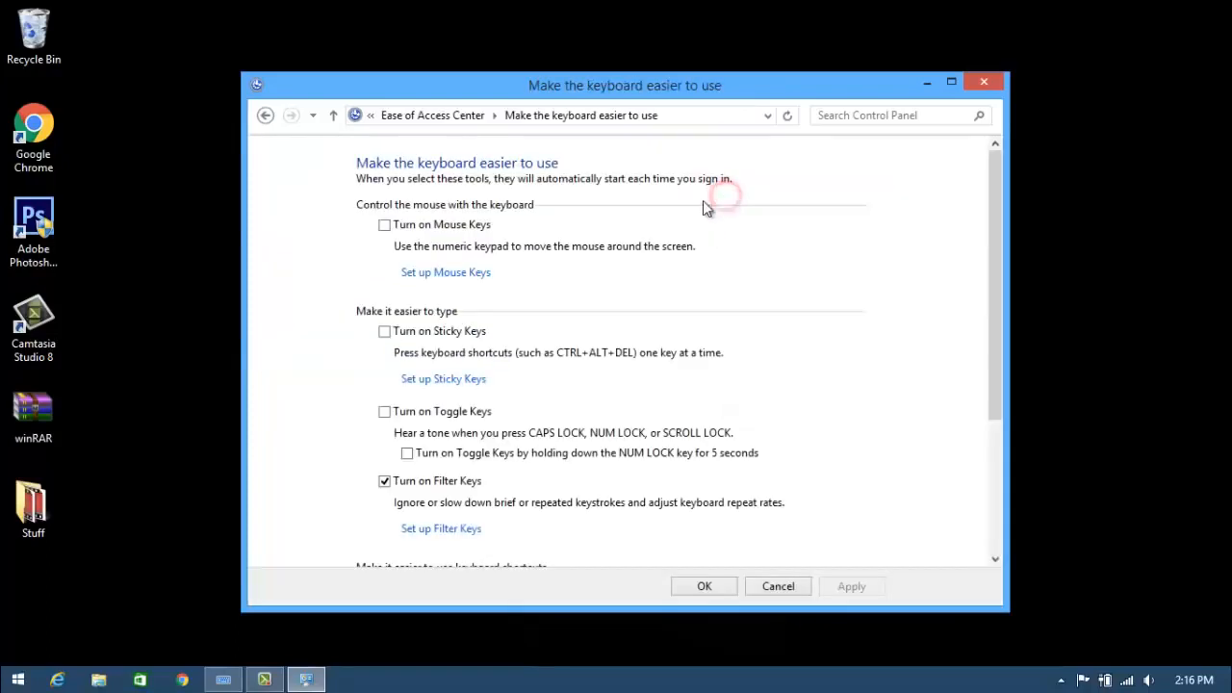
click(385, 482)
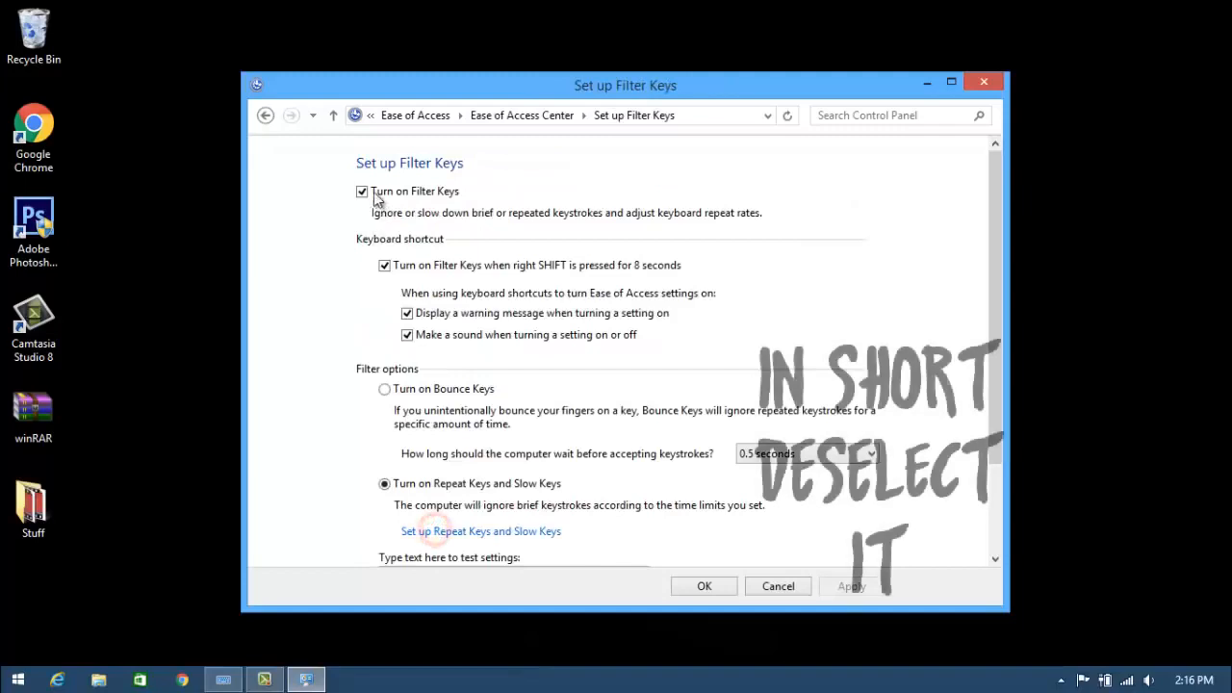
click(362, 192)
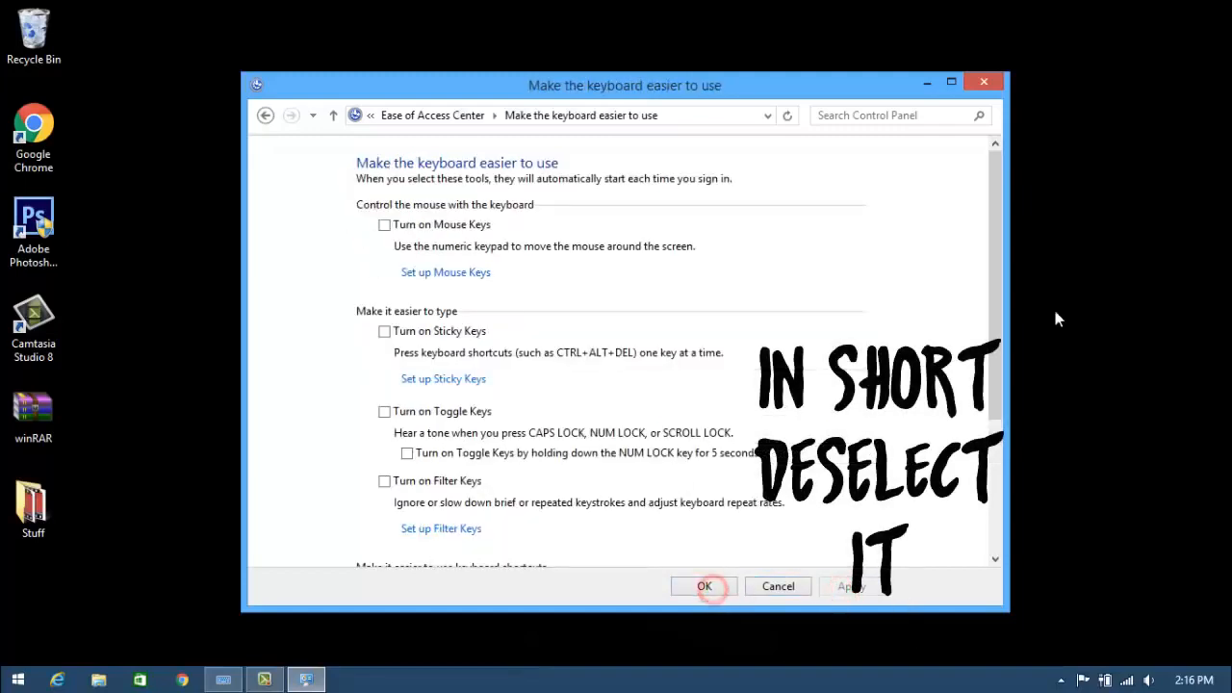
click(704, 585)
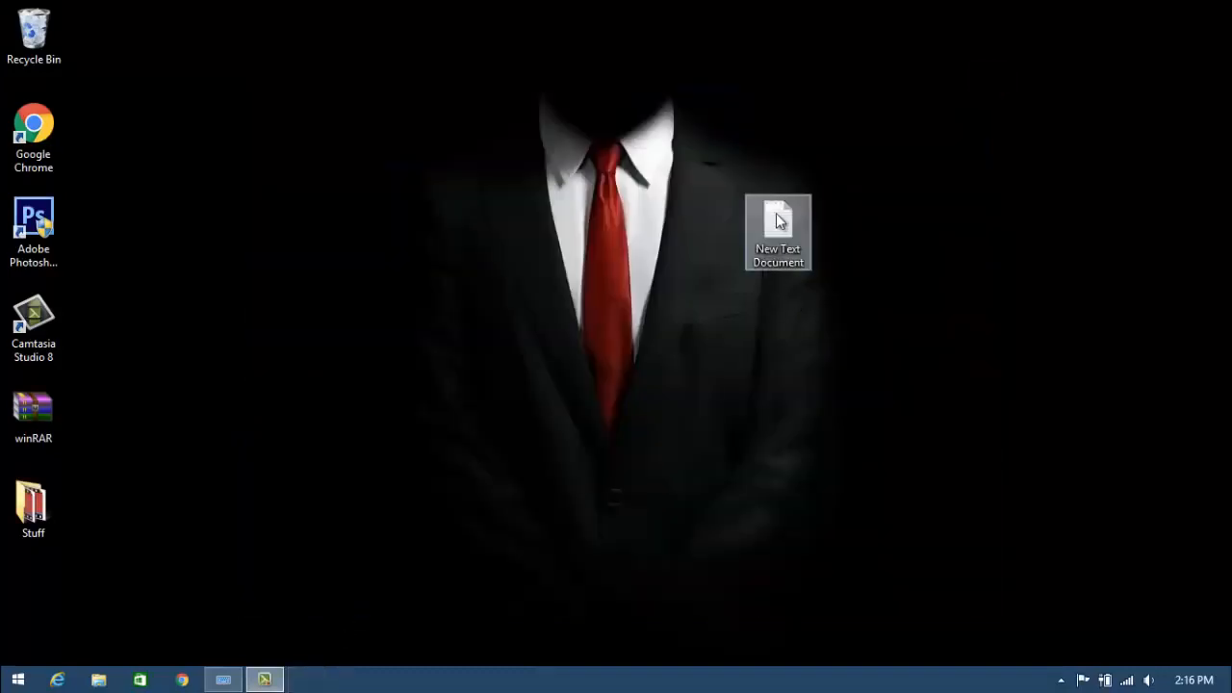
- Launch the desktop's New Text Document in Notepad to test the keyboard
double_click(777, 212)
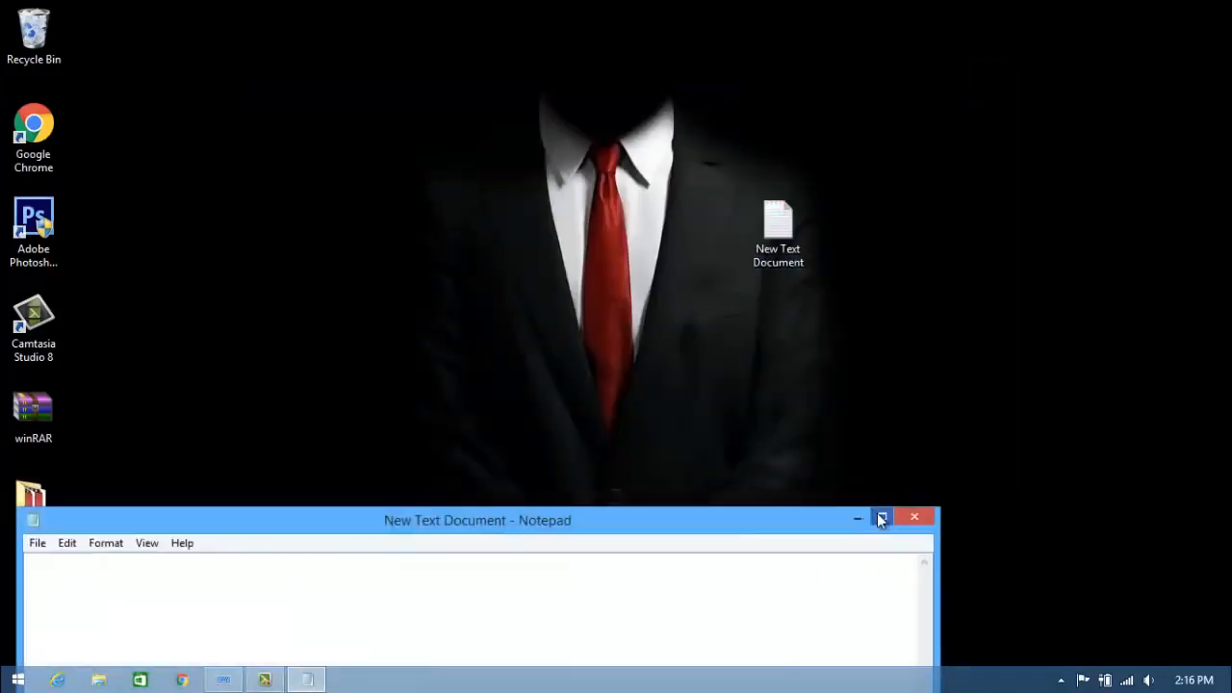